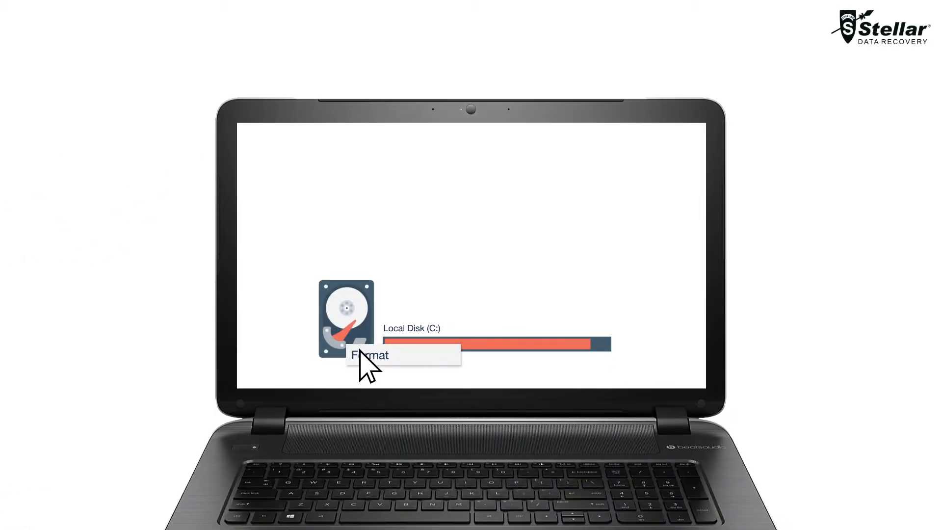
mouse_move(401, 378)
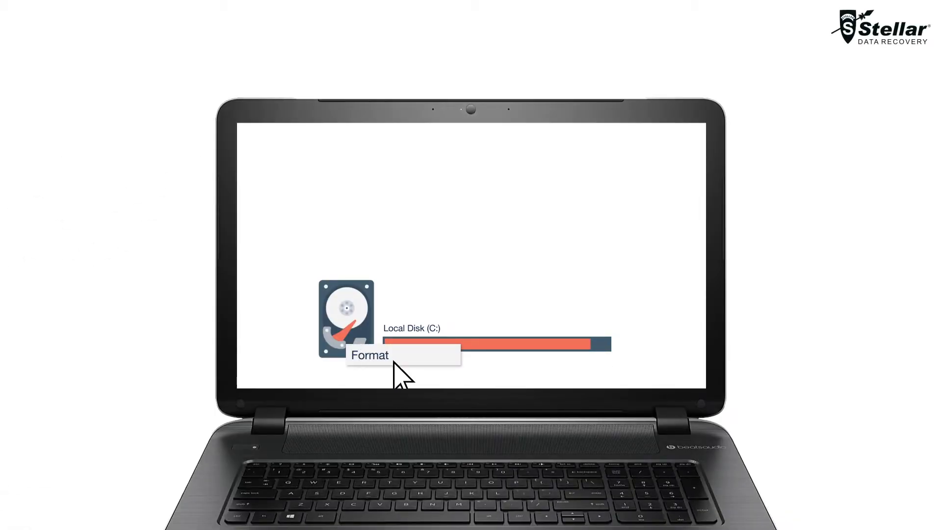
- Launch the recovery program to reach the Select What To Recover screen
left_click(370, 355)
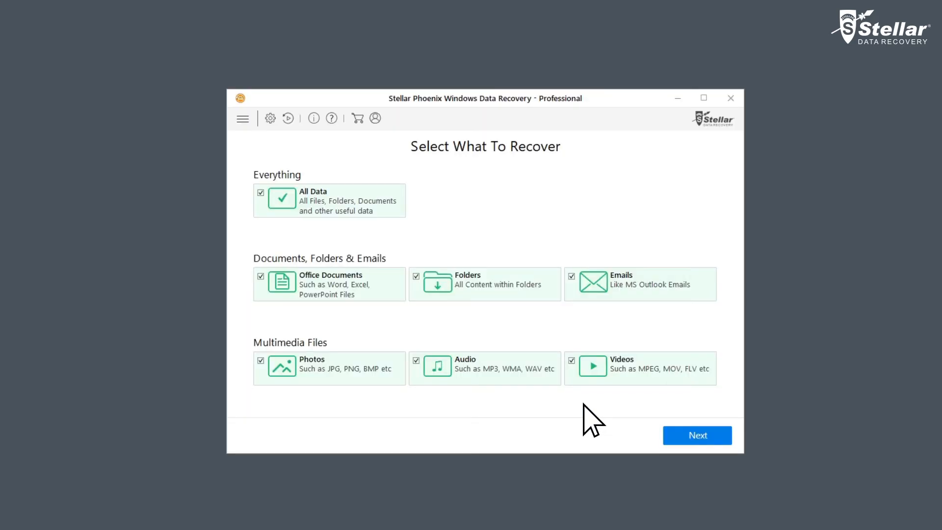
- Uncheck All Data, keep Photos and Audio selected, and continue to location selection
left_click(261, 193)
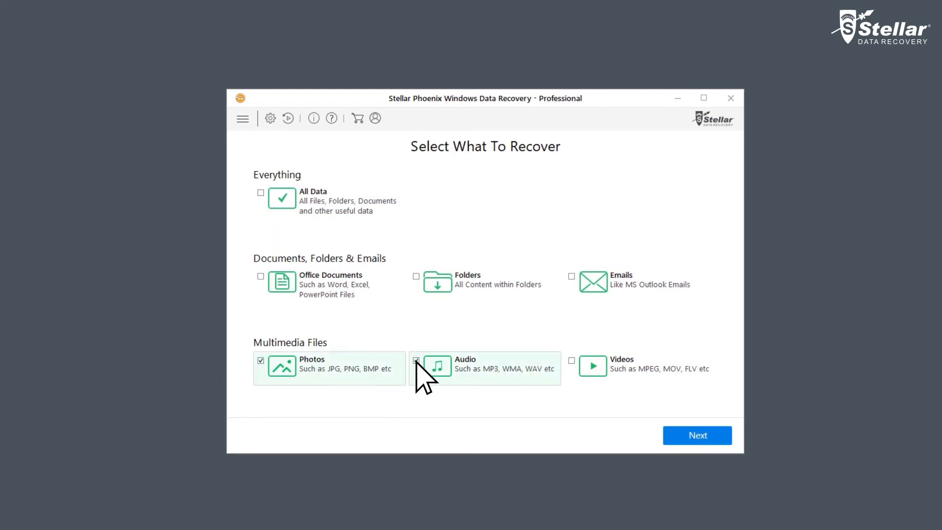
left_click(415, 360)
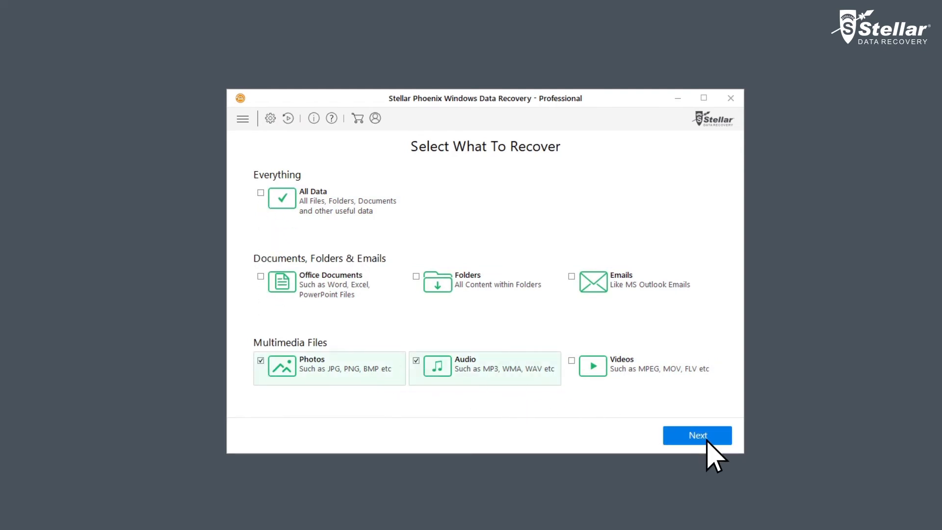
left_click(696, 435)
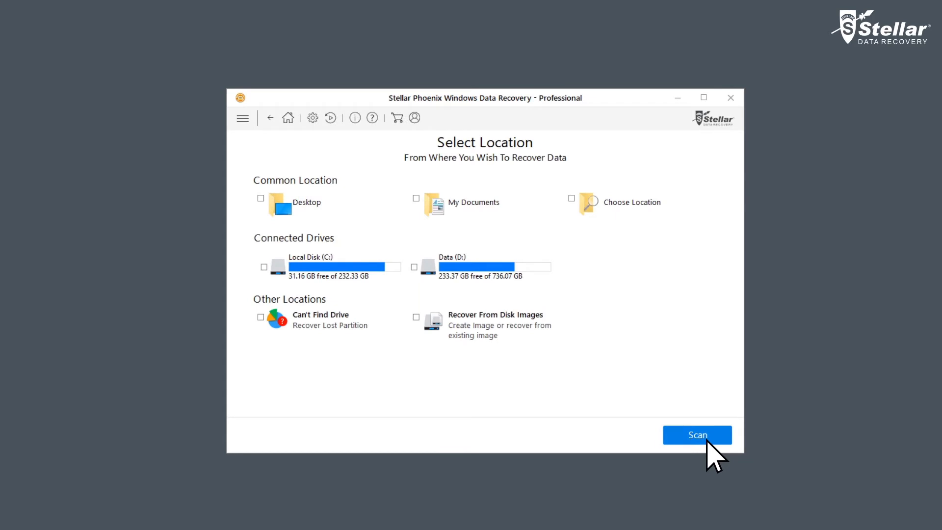
- Select Local Disk (C:), enable Deep Scan, and start the scan
left_click(263, 266)
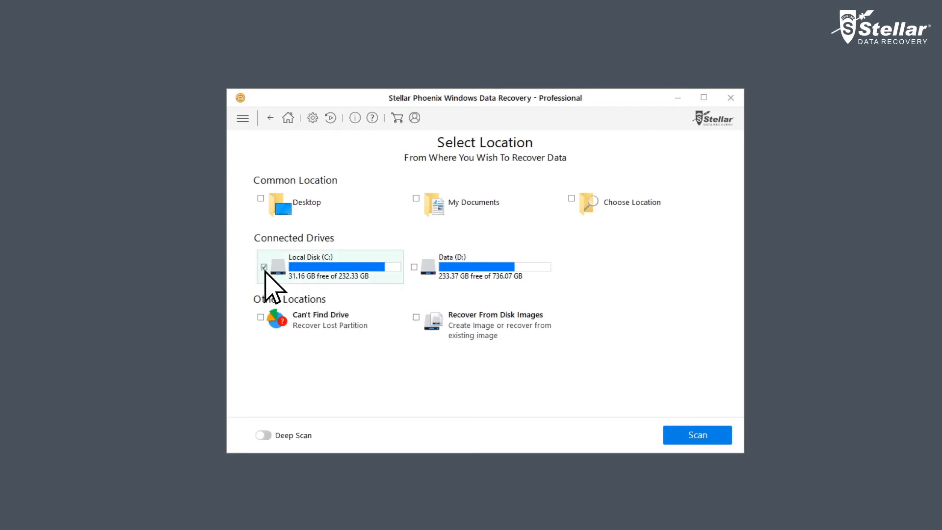
mouse_move(274, 327)
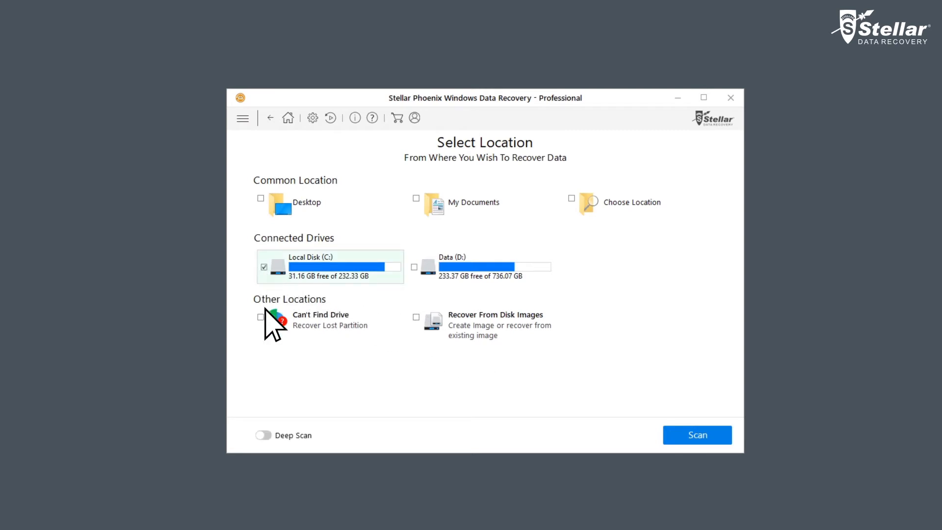
left_click(262, 435)
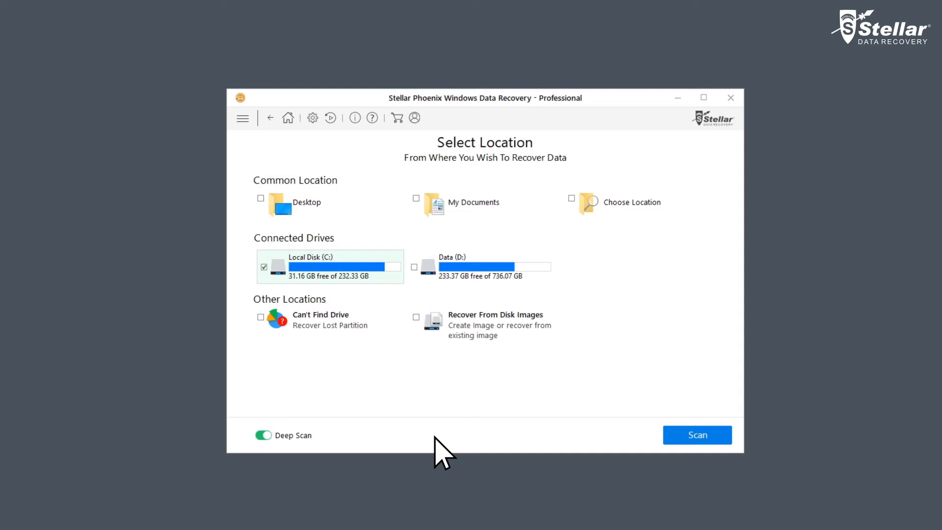
left_click(696, 434)
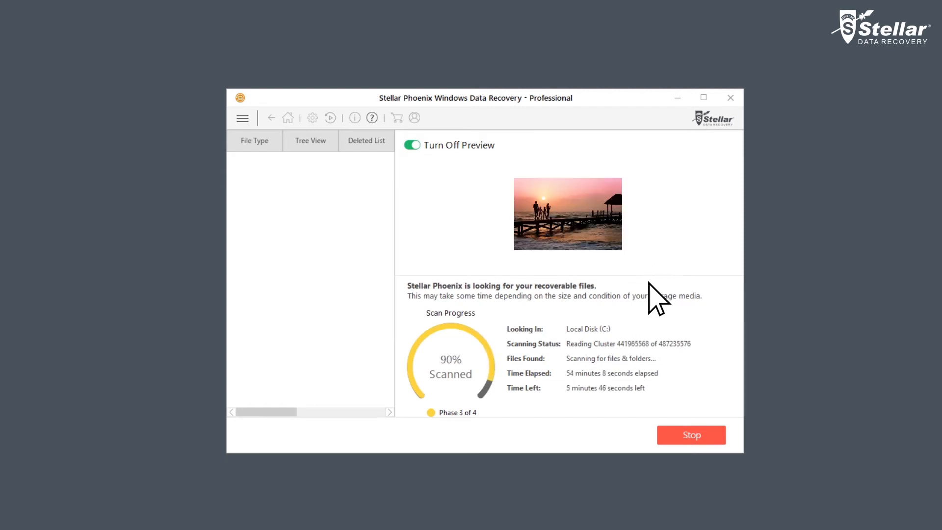
mouse_move(652, 409)
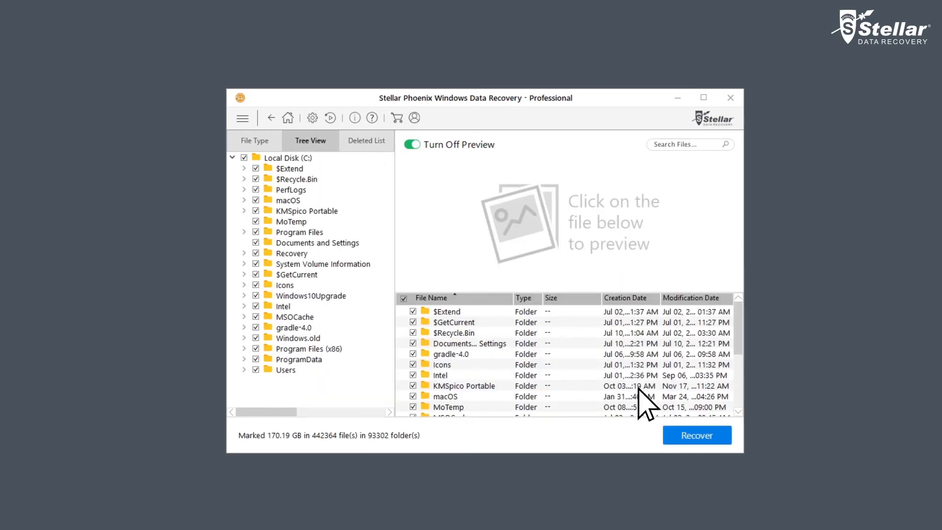
mouse_move(389, 181)
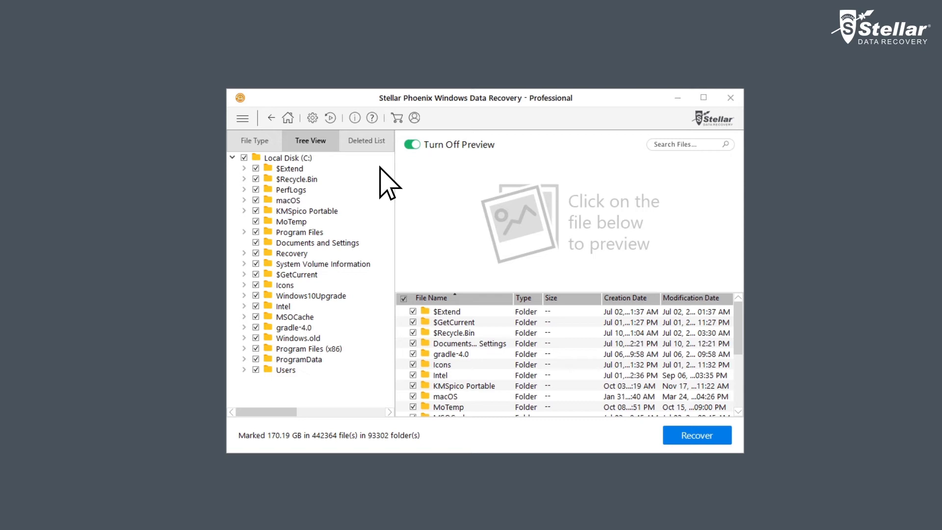
mouse_move(337, 172)
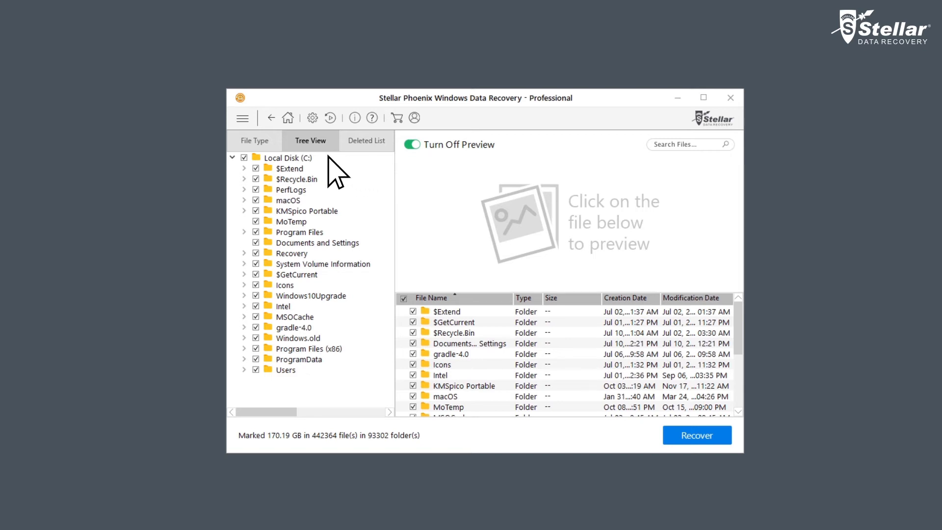
- View the Deleted List, then return to Tree View of the scan results
left_click(254, 139)
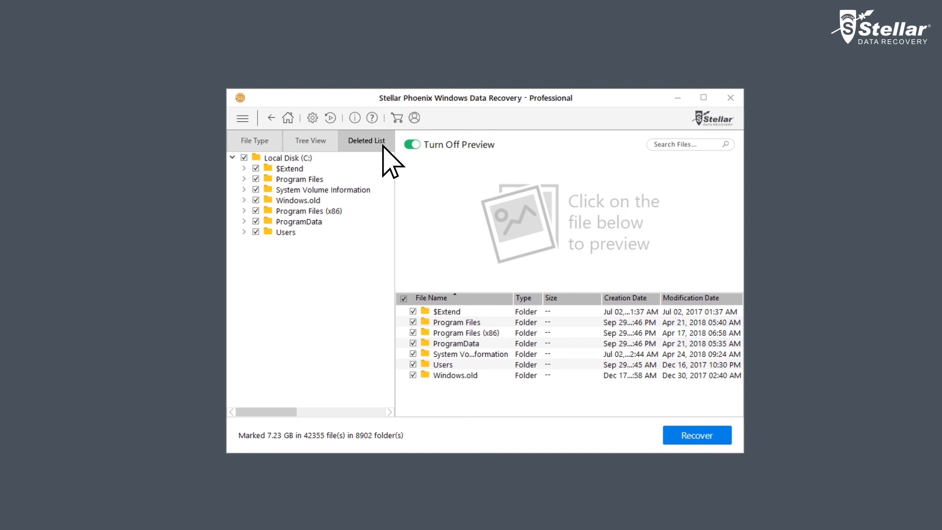
left_click(310, 141)
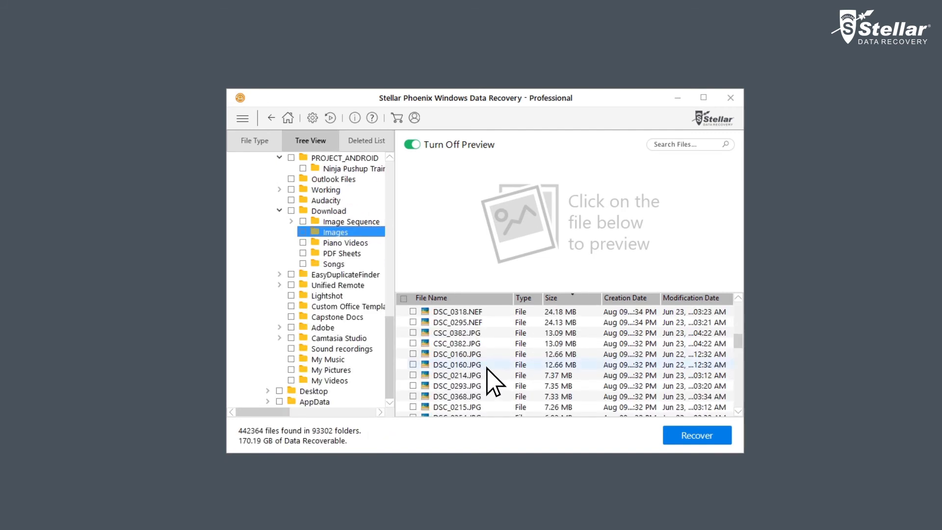
- Preview DSC_0160.JPG and CSC_0382.JPG, then mark the Images folder for recovery
left_click(457, 364)
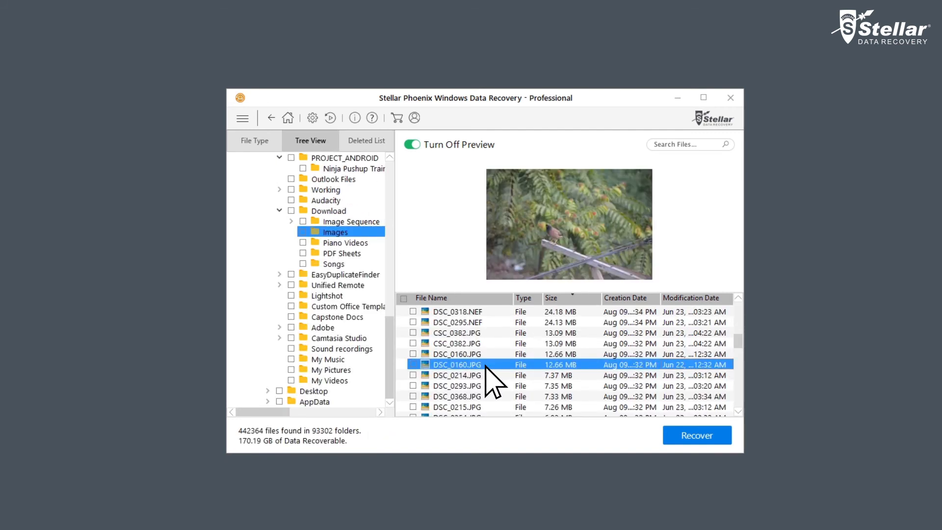
left_click(457, 343)
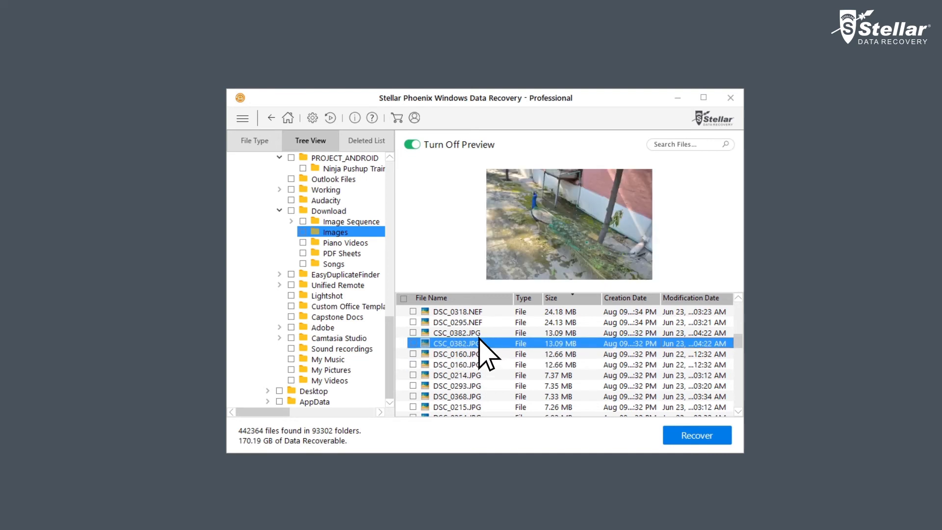
left_click(291, 232)
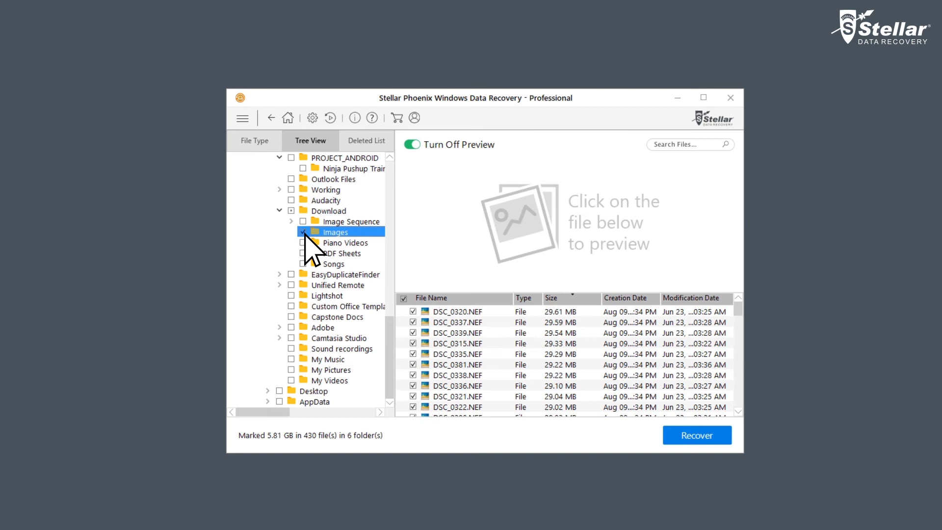
- Recover the marked files, choosing D:\Recovered as the destination, and start saving
left_click(696, 435)
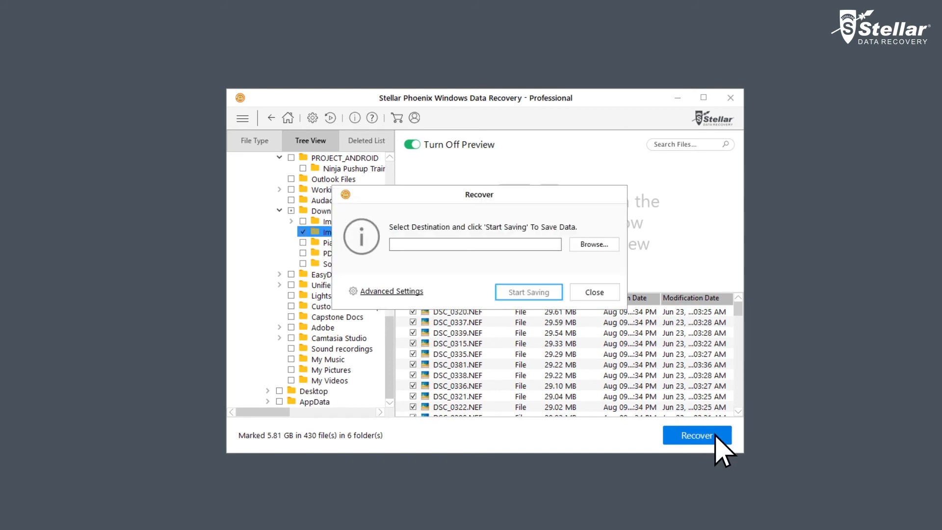
mouse_move(616, 265)
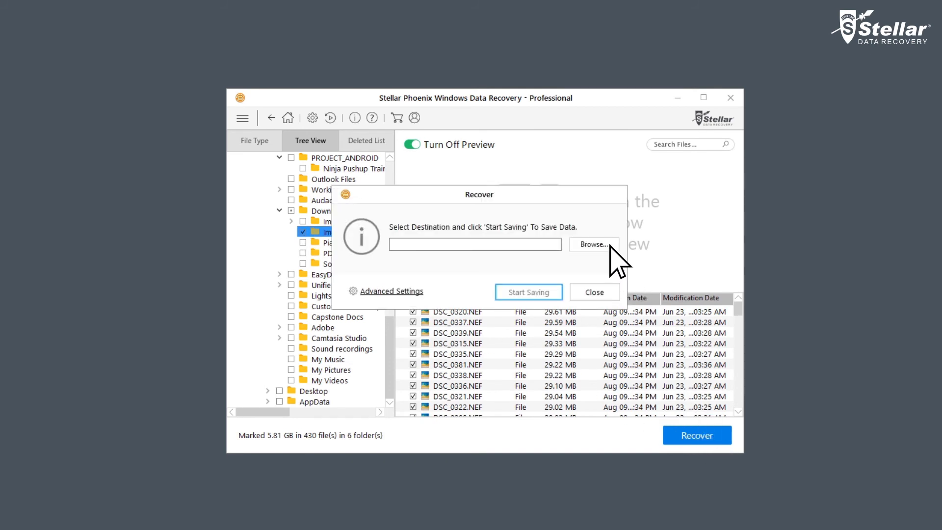
left_click(593, 244)
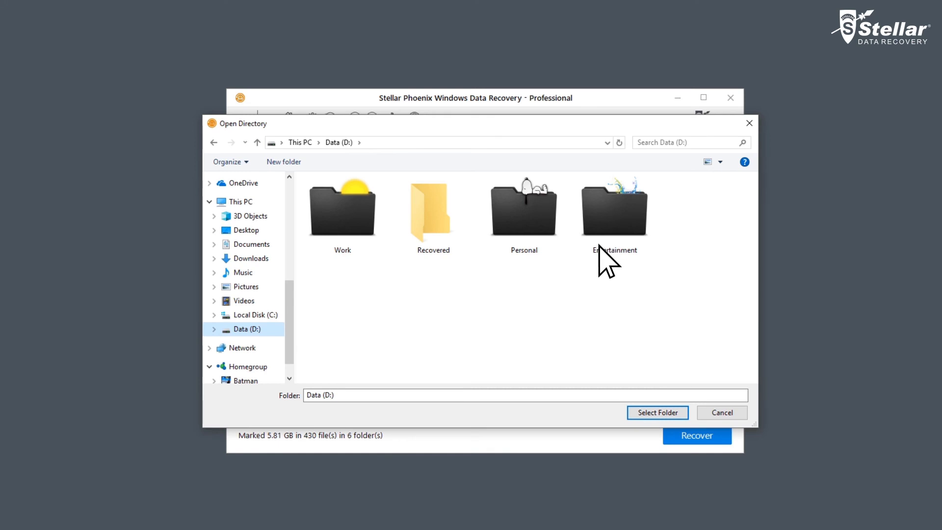
double_click(433, 207)
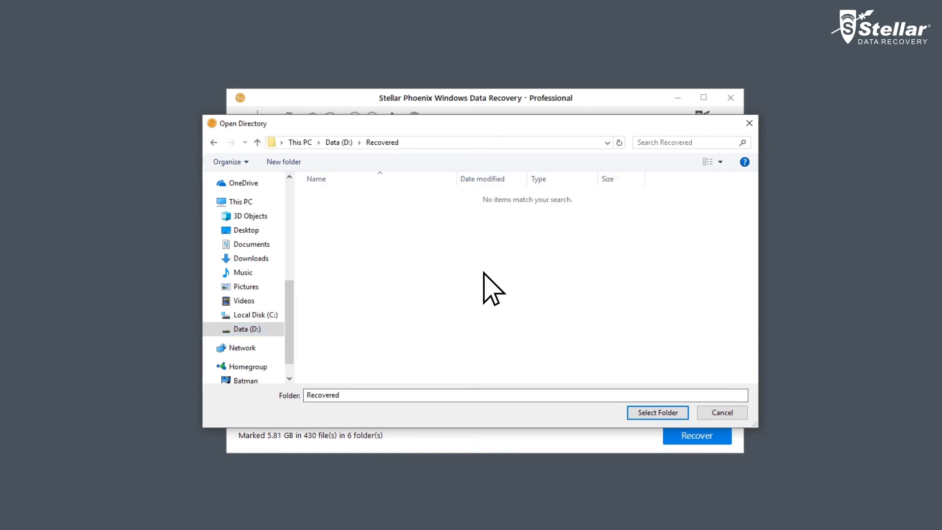
left_click(657, 413)
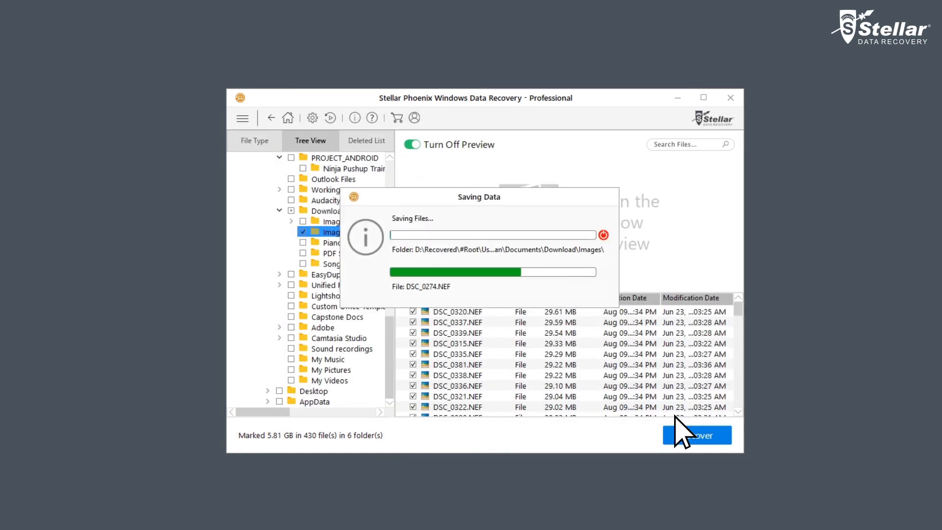